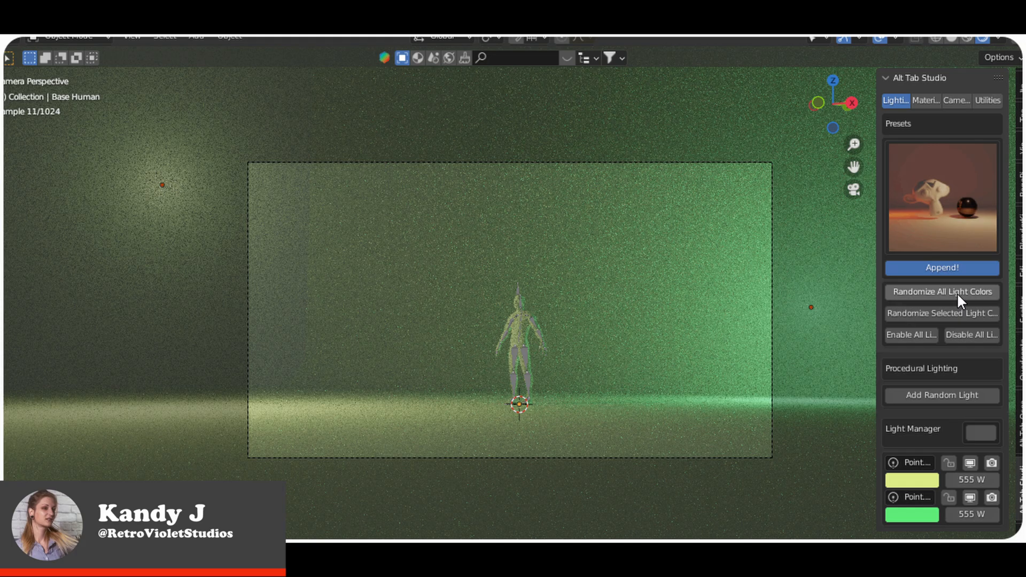
# - Randomize the colours of every light in the Alt Tab Studio scene
pyautogui.click(941, 291)
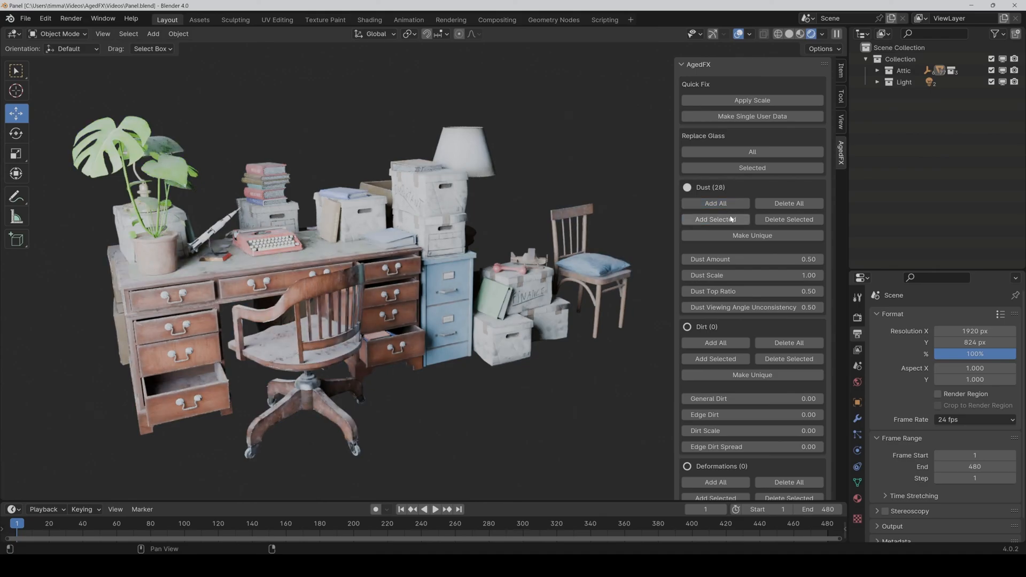
# - Add dirt and deformations to all objects, attach a cobweb generator to the Attic collection and add fog and dust
pyautogui.click(716, 341)
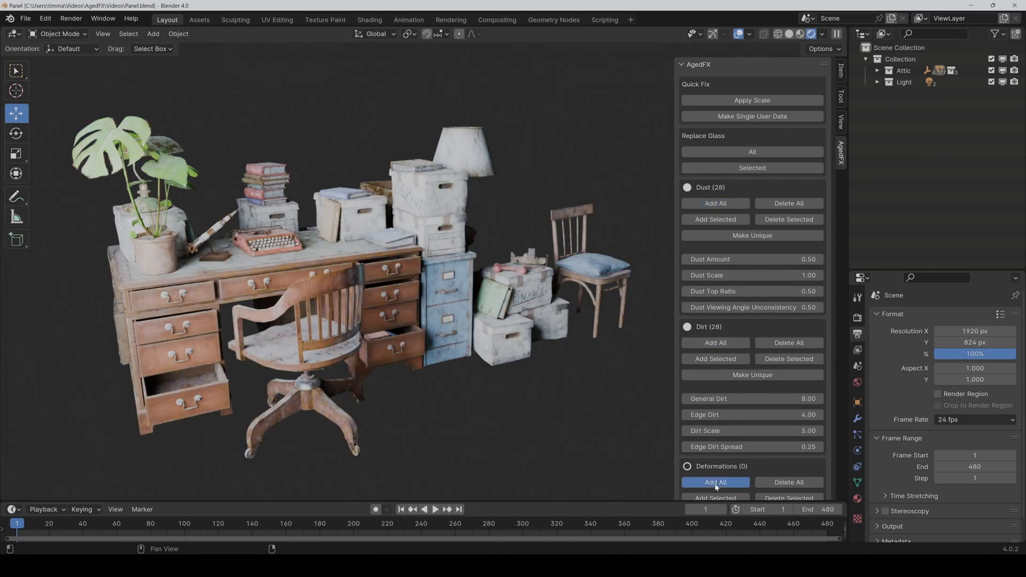
pyautogui.click(715, 482)
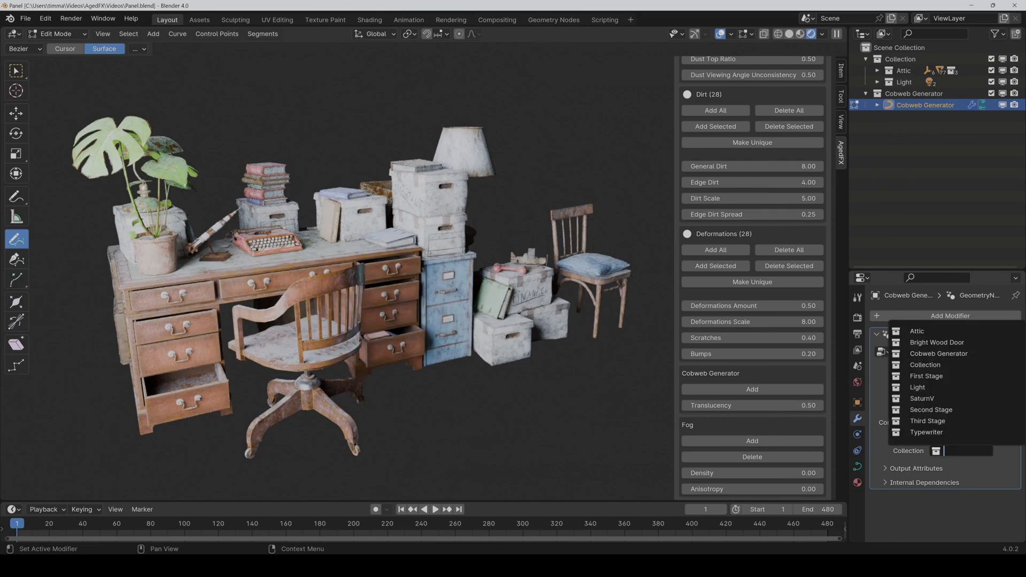
pyautogui.click(916, 331)
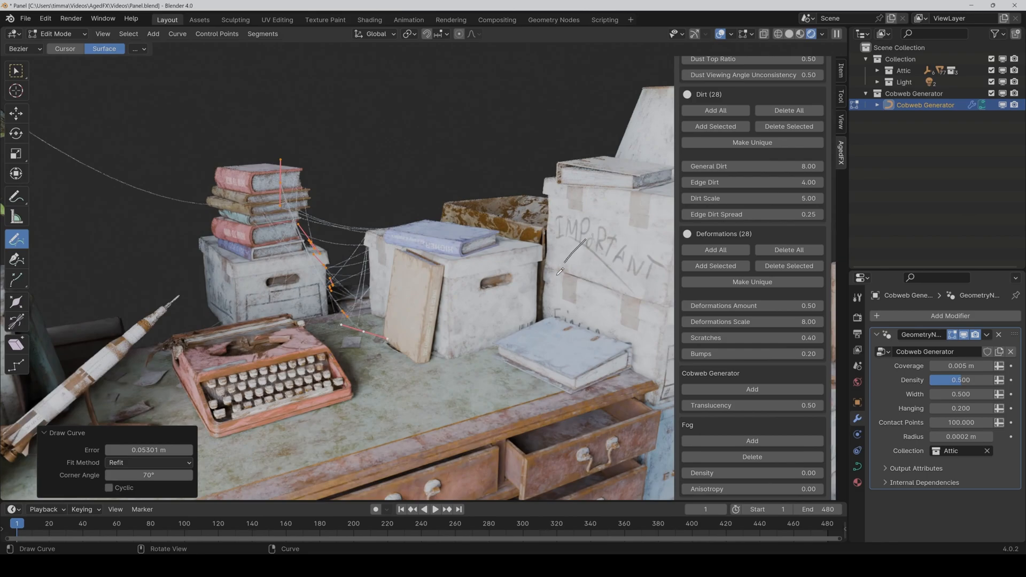
pyautogui.press('Tab')
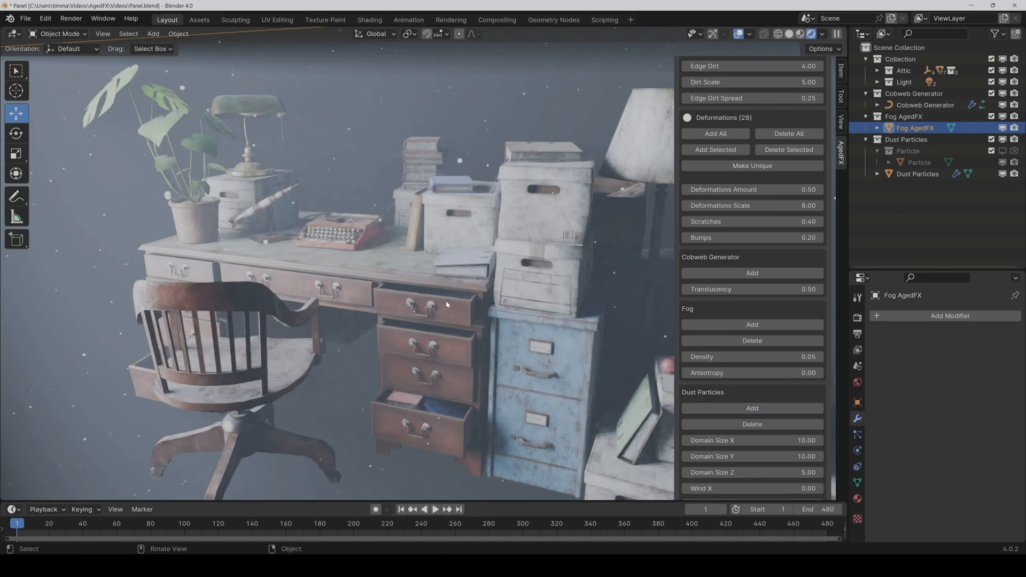
pyautogui.click(436, 509)
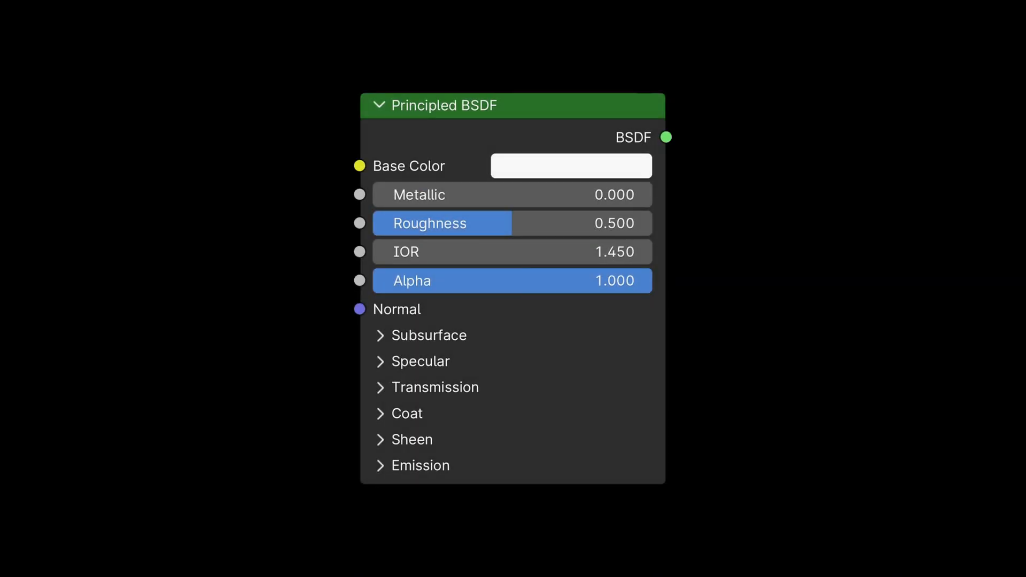
# - Scroll the AgedFX panel to reach the typewriter's dust and dirt assignments
pyautogui.scroll(-3)
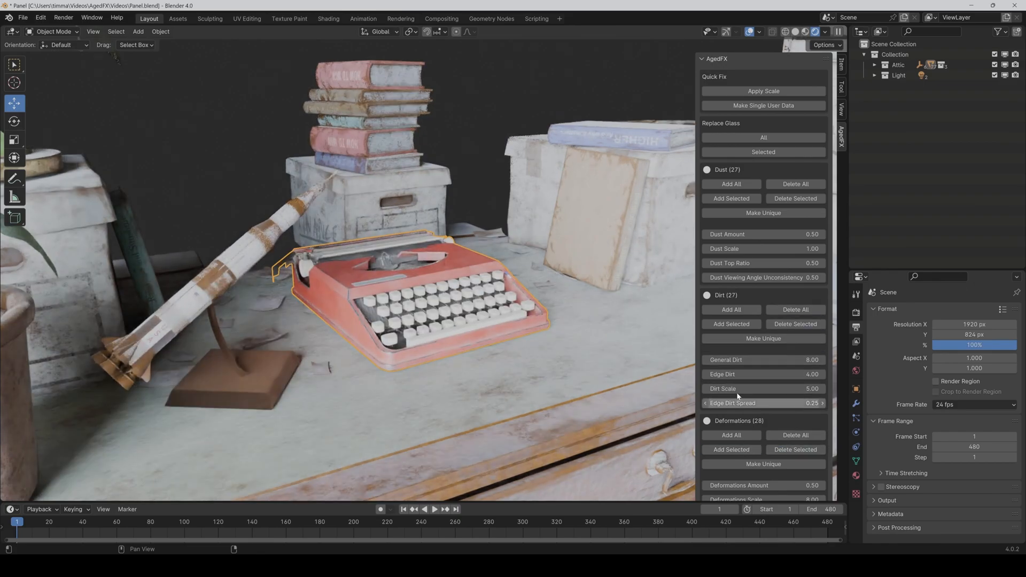
# - Delete all dirt and deformations from the attic objects in AgedFX
pyautogui.click(731, 198)
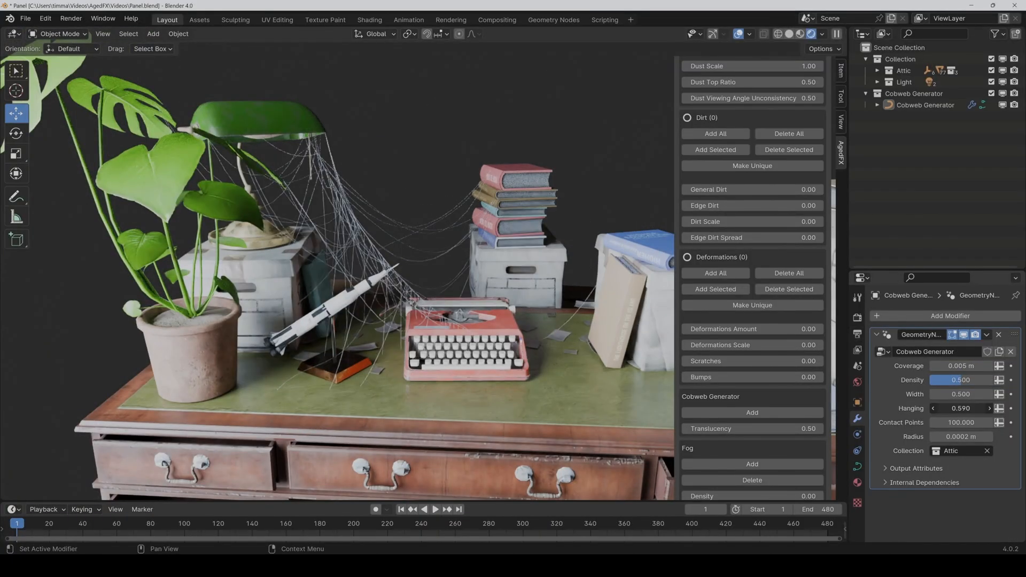
pyautogui.moveTo(963, 381); pyautogui.dragTo(936, 381)
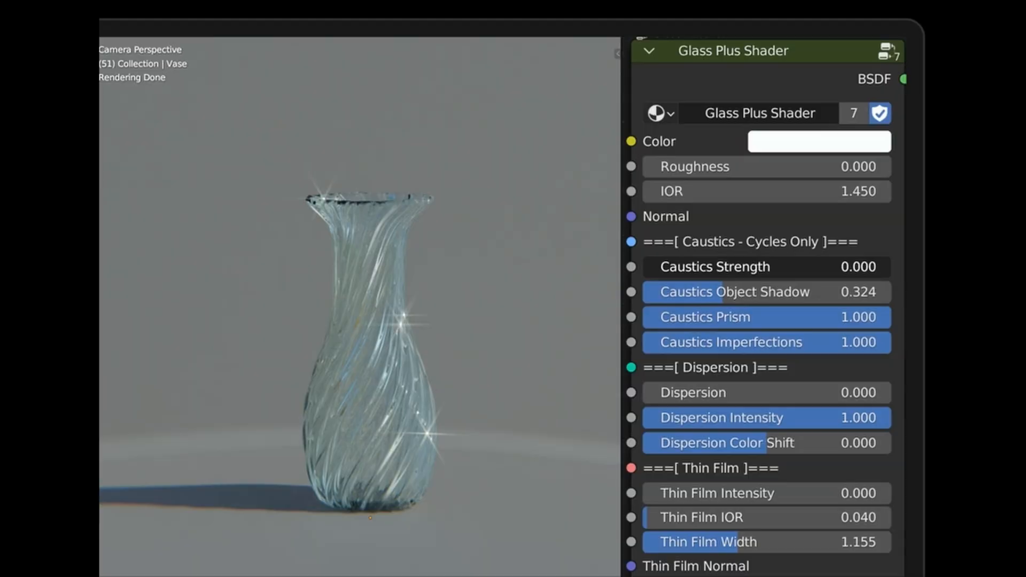
# - Adjust the vase's Glass Plus Shader caustic, dispersion and thin film values
pyautogui.click(766, 266)
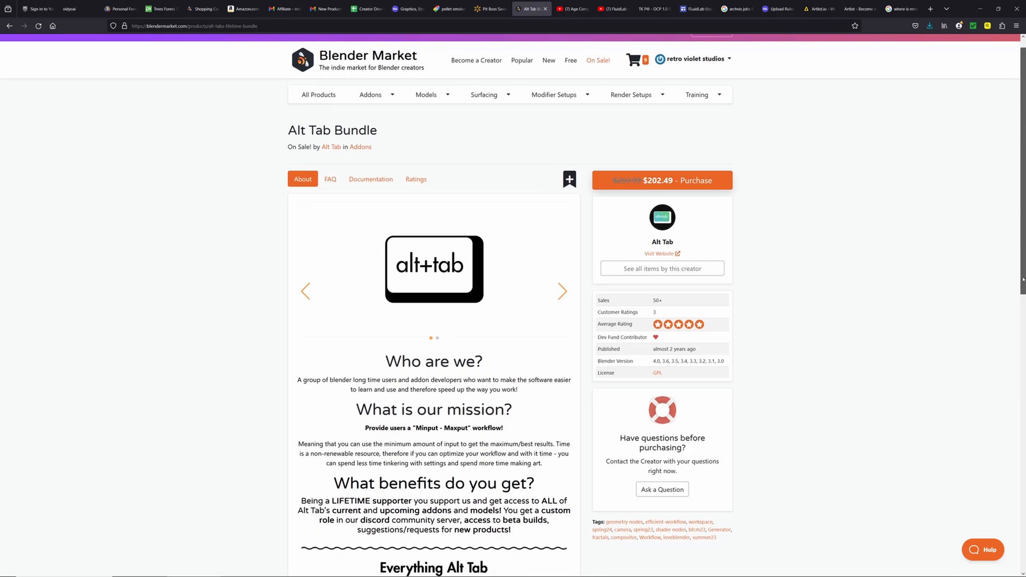
# - Scroll down the Alt Tab Bundle product page towards the creator link
pyautogui.scroll(-3)
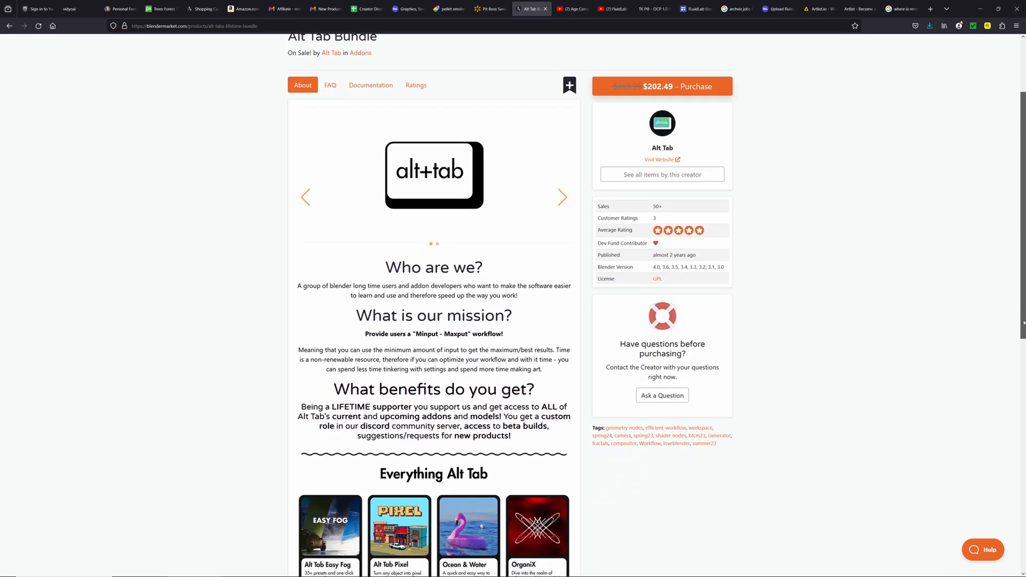
pyautogui.scroll(-3)
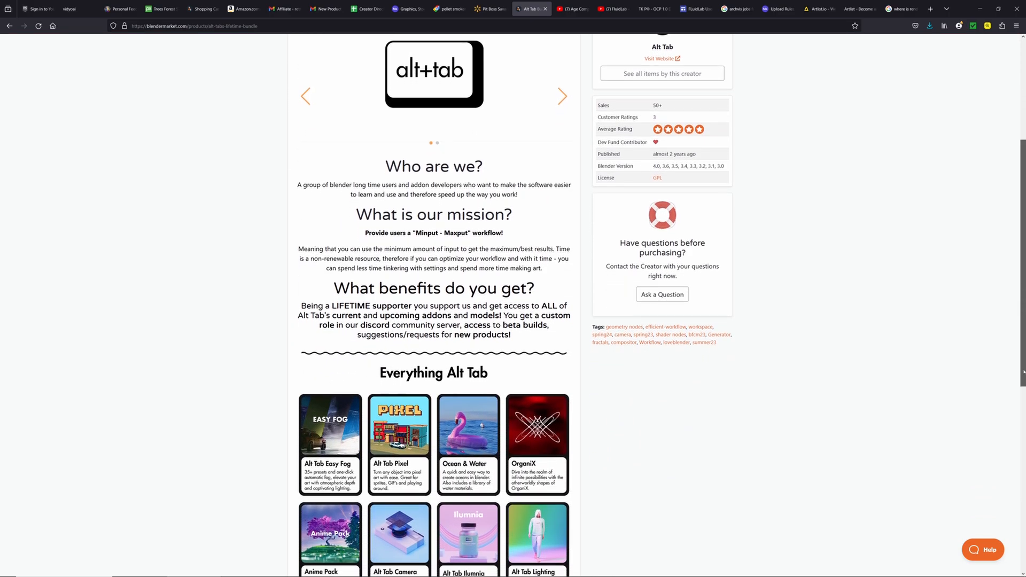
pyautogui.scroll(-3)
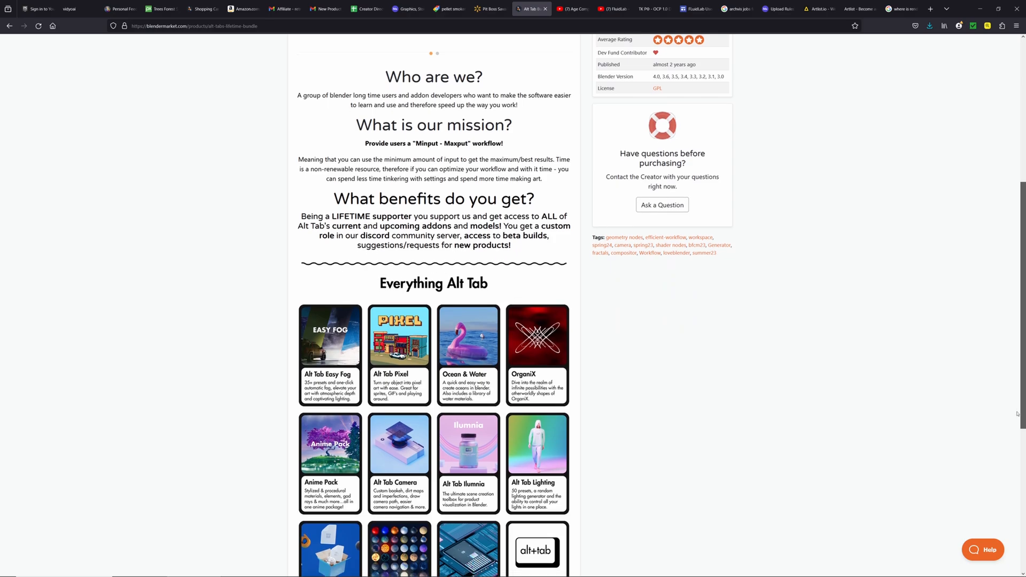
pyautogui.scroll(-3)
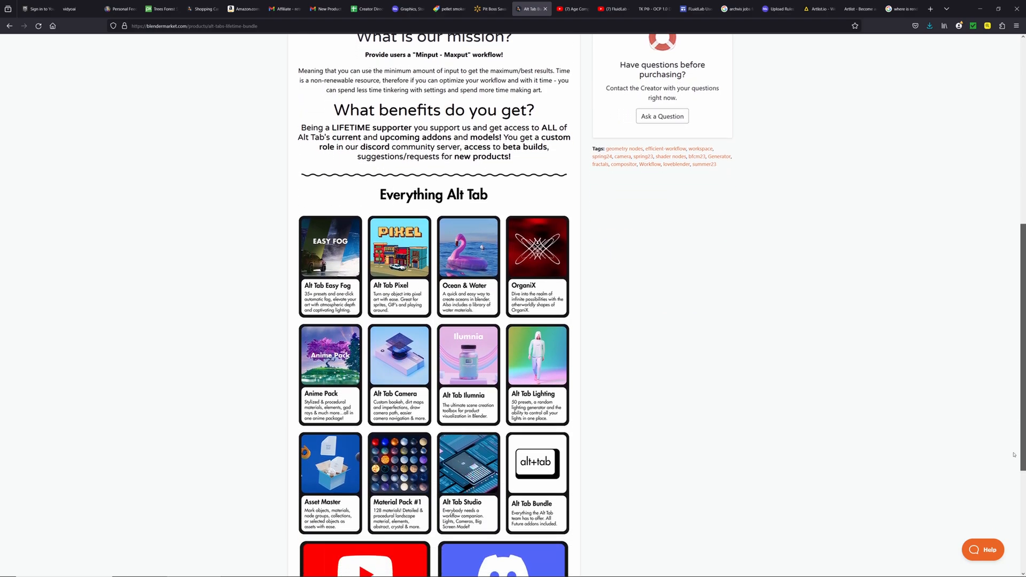
pyautogui.scroll(-3)
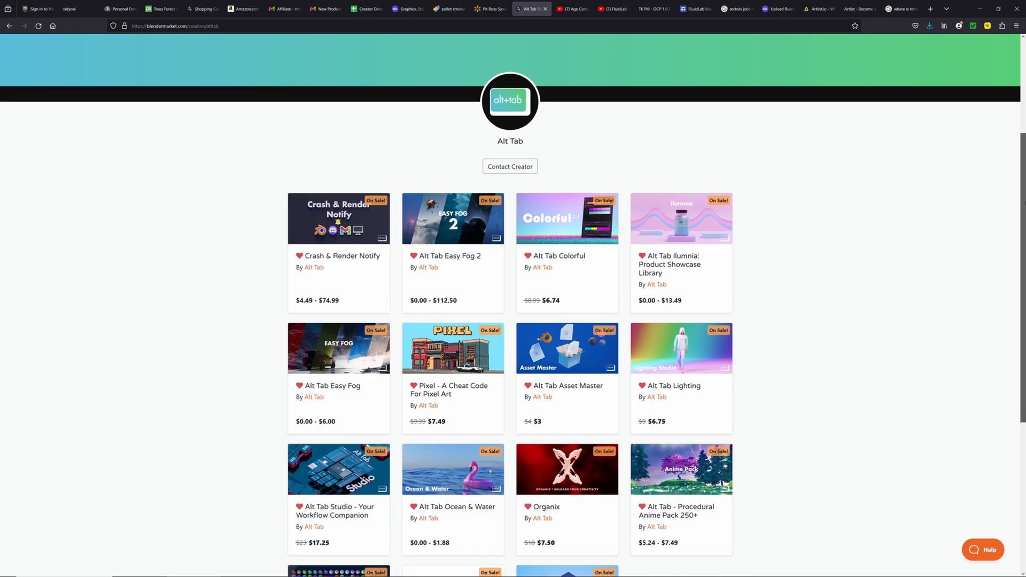
pyautogui.scroll(-3)
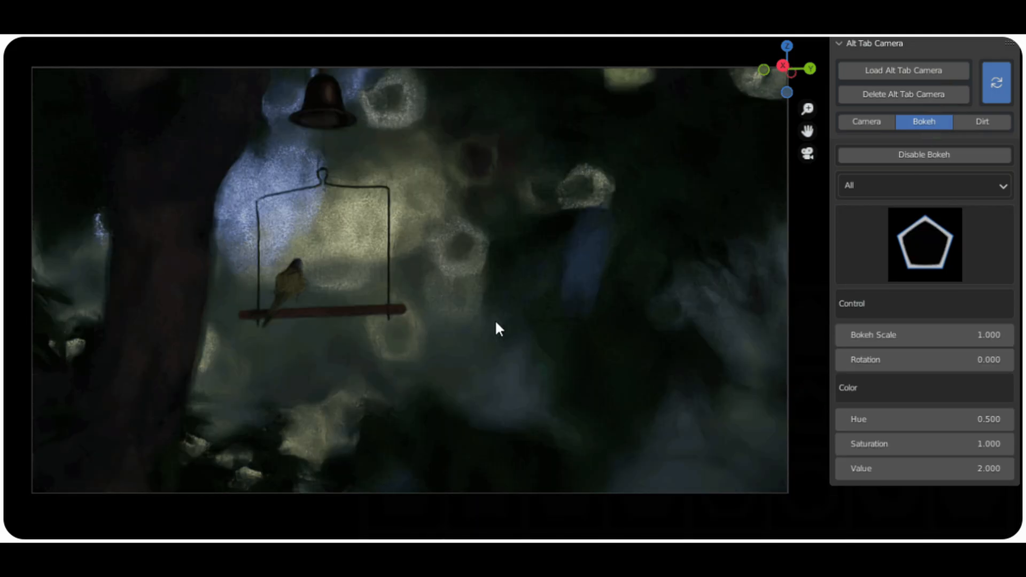
# - Choose a different bokeh shape from the Alt Tab Camera preview gallery
pyautogui.click(923, 243)
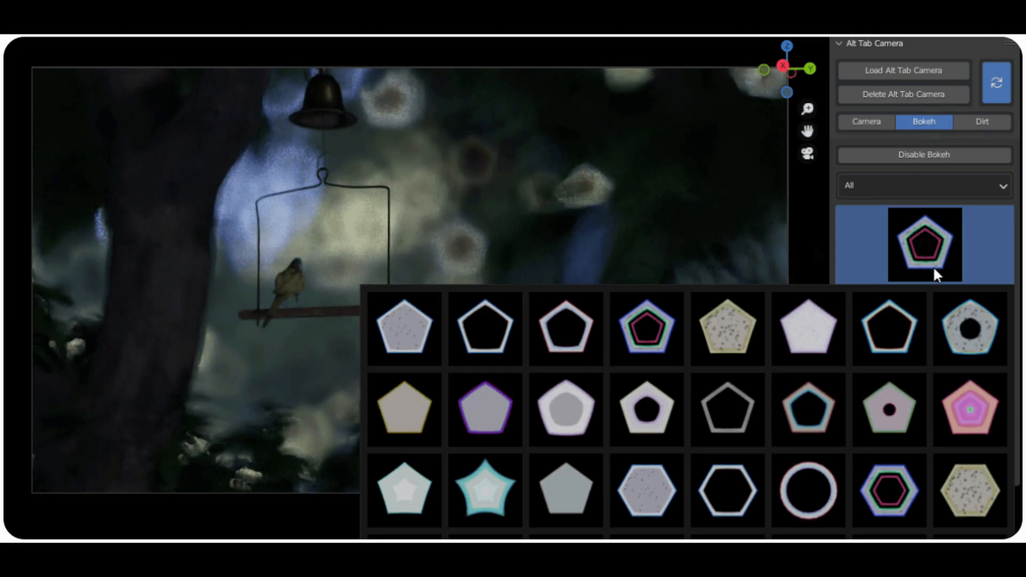
pyautogui.click(866, 122)
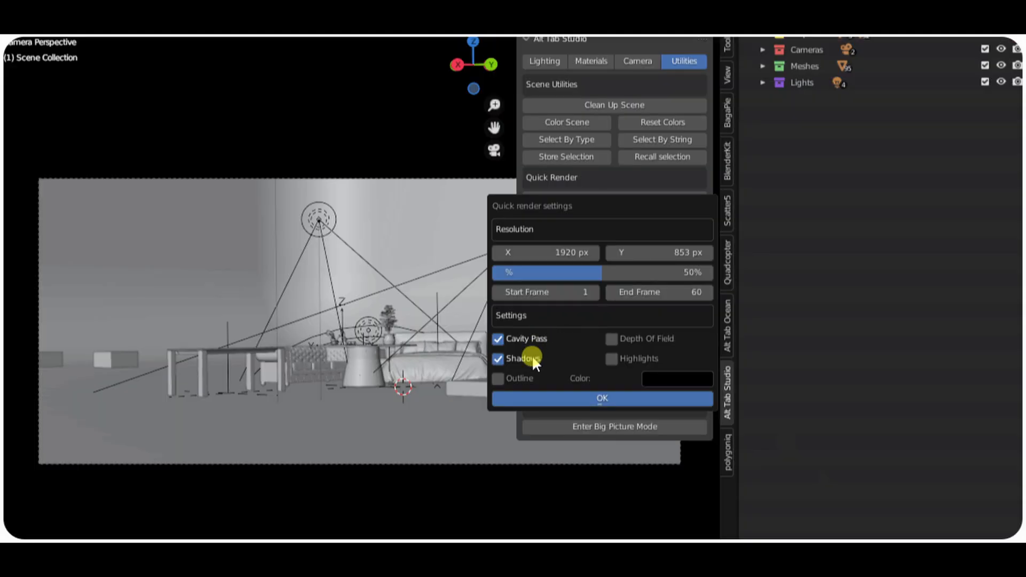
# - Switch Alt Tab Studio to Materials and assign the Tiles Bricks library material
pyautogui.click(601, 399)
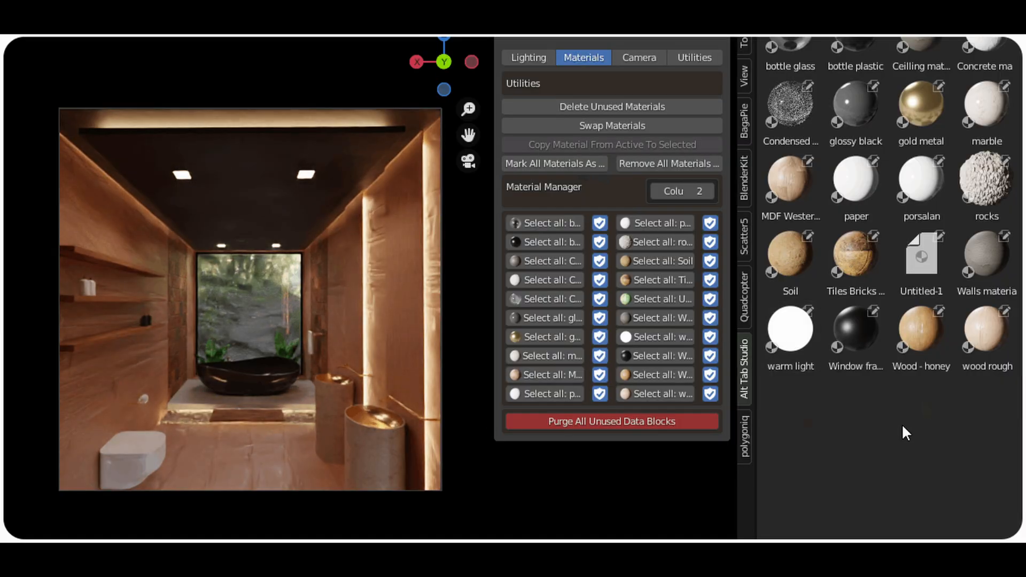
pyautogui.click(856, 255)
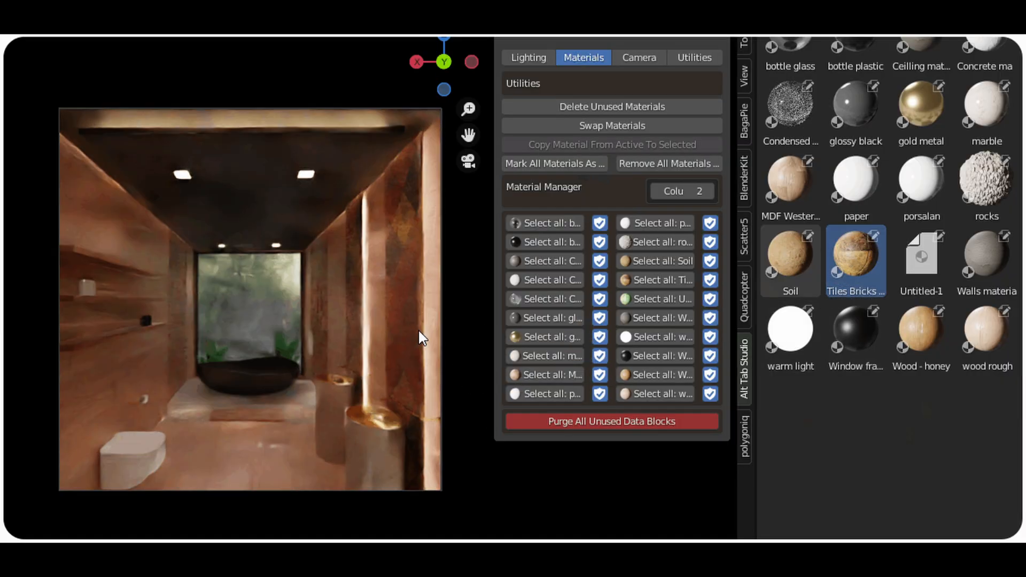